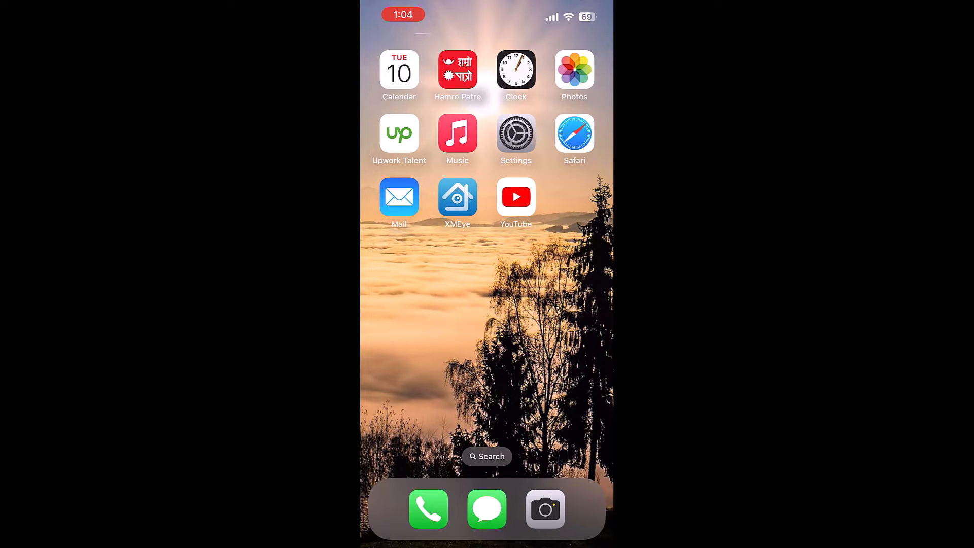
Launch the YouTube app and reach 'Your data in YouTube' from the profile menu.
click(515, 196)
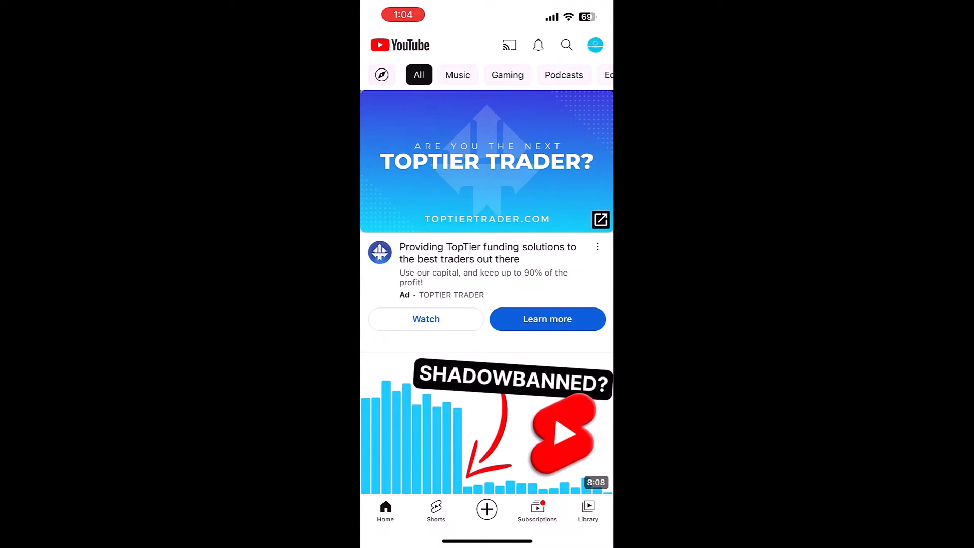
click(594, 45)
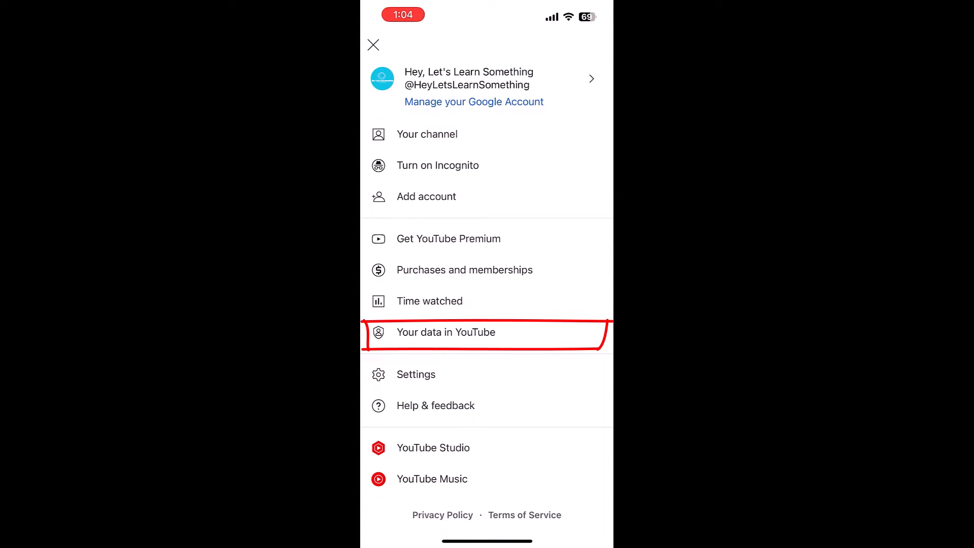
click(446, 332)
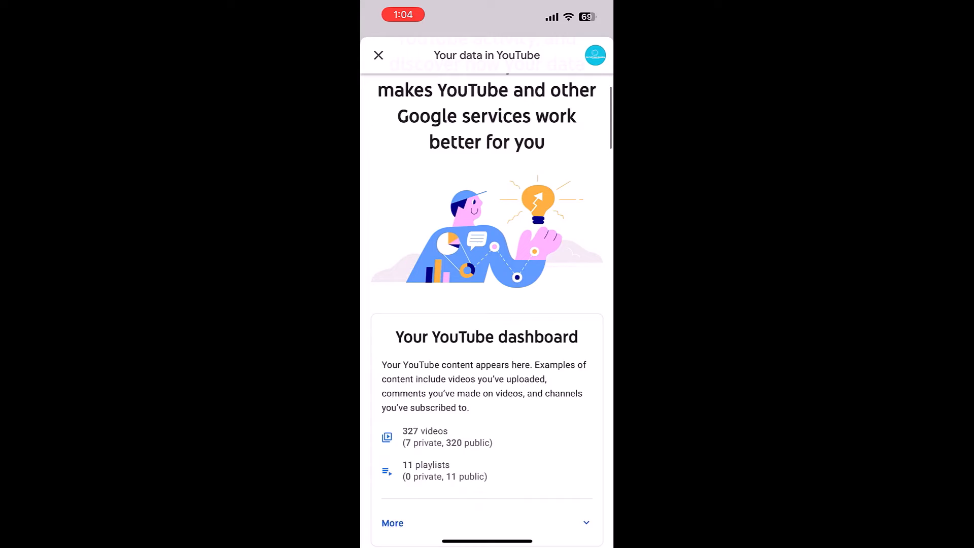
scroll(down, 3)
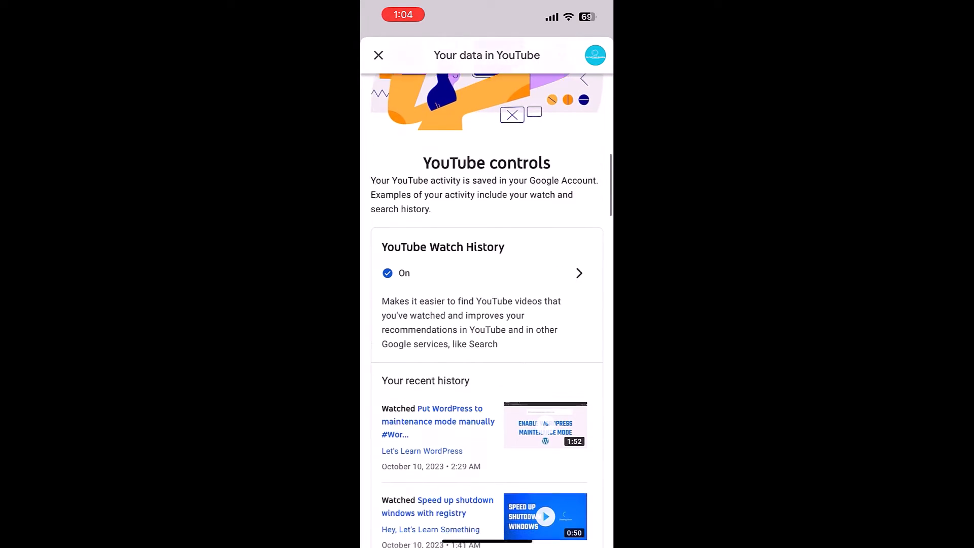
scroll(down, 3)
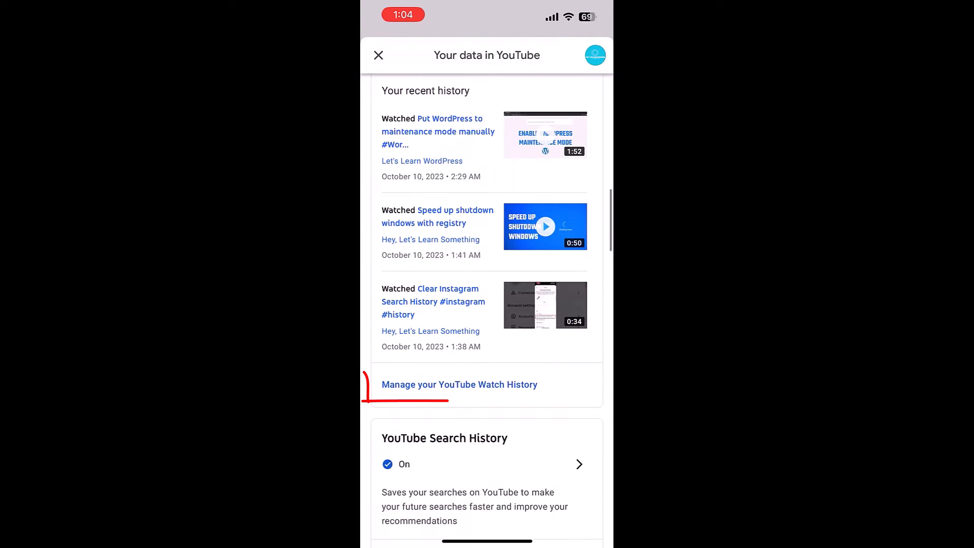
From Manage Watch History, confirm permanent deletion of all saved watch activity.
click(459, 383)
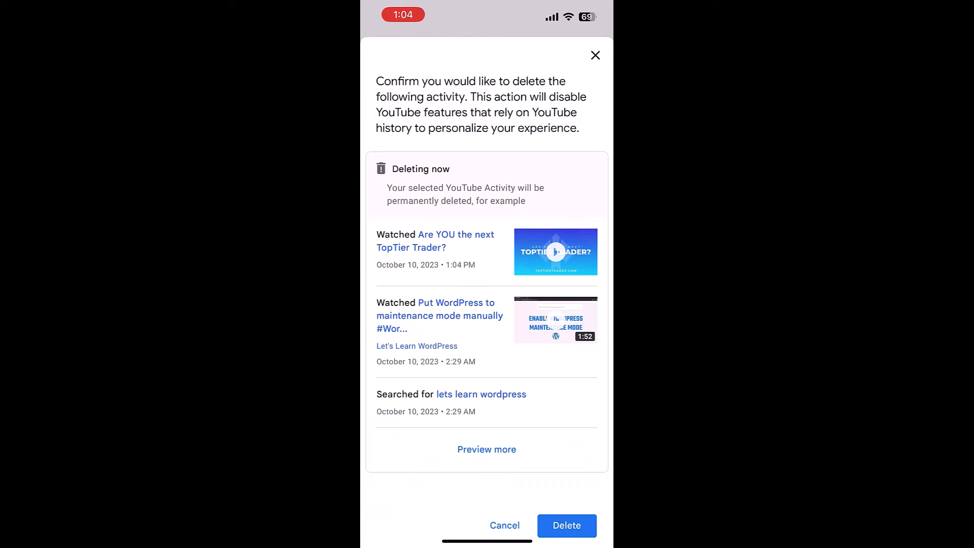
click(566, 526)
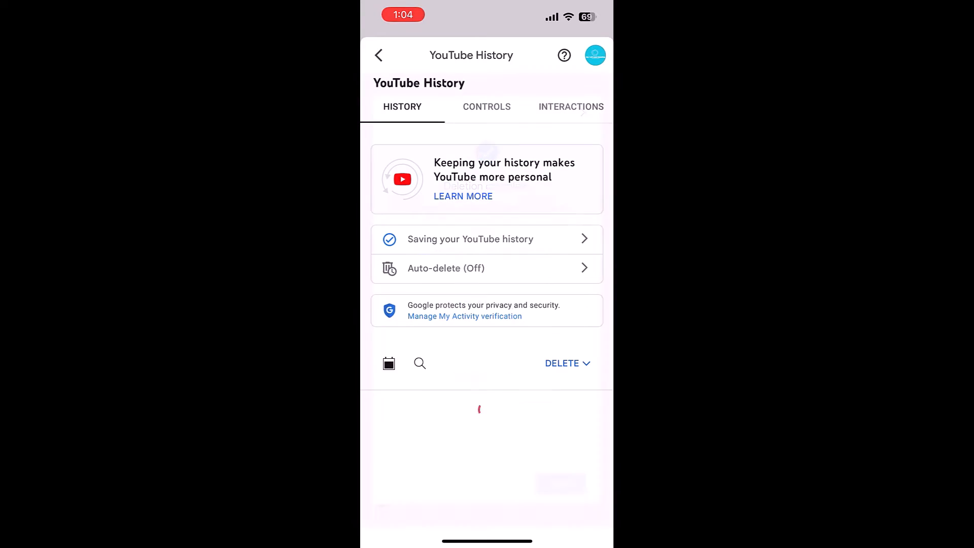
Go back to 'Your data in YouTube' and review the Watch and Search History sections.
click(463, 315)
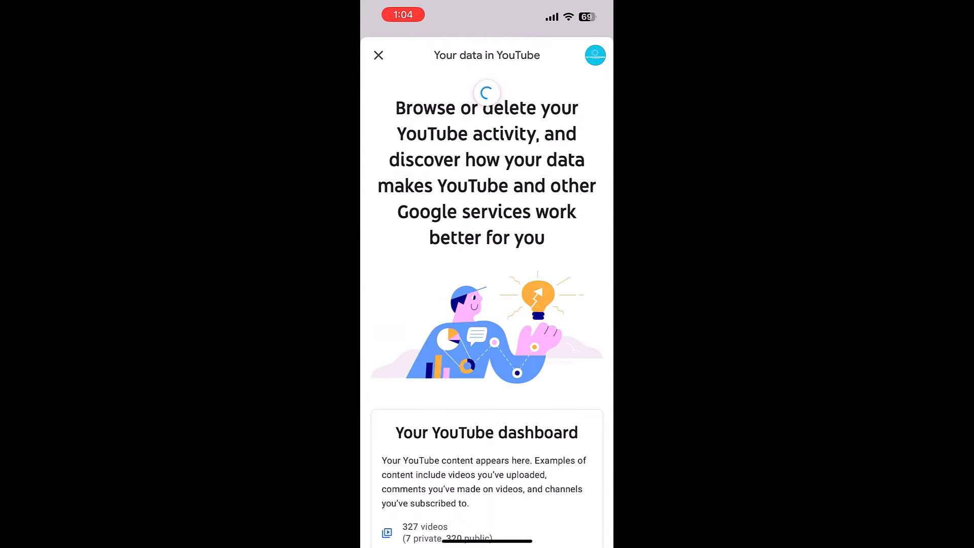
scroll(down, 3)
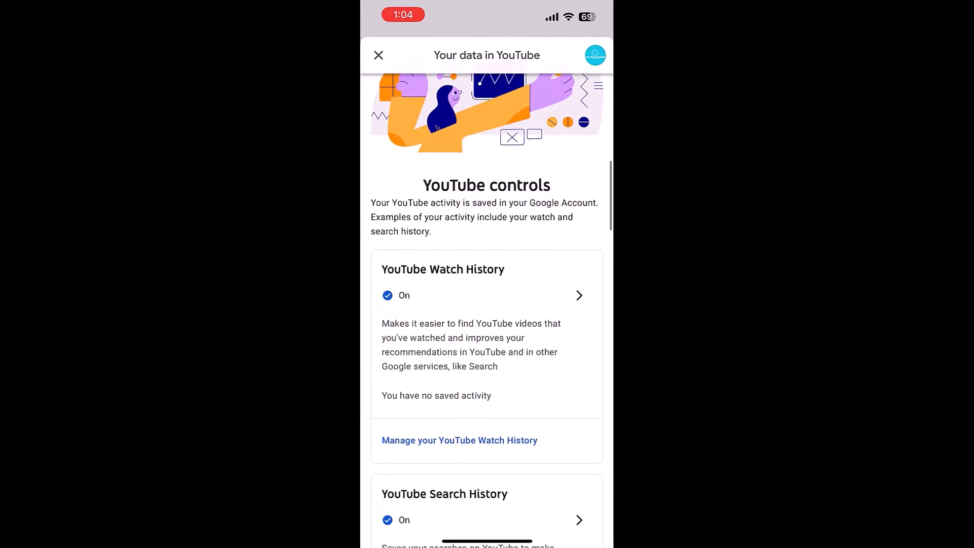
scroll(down, 3)
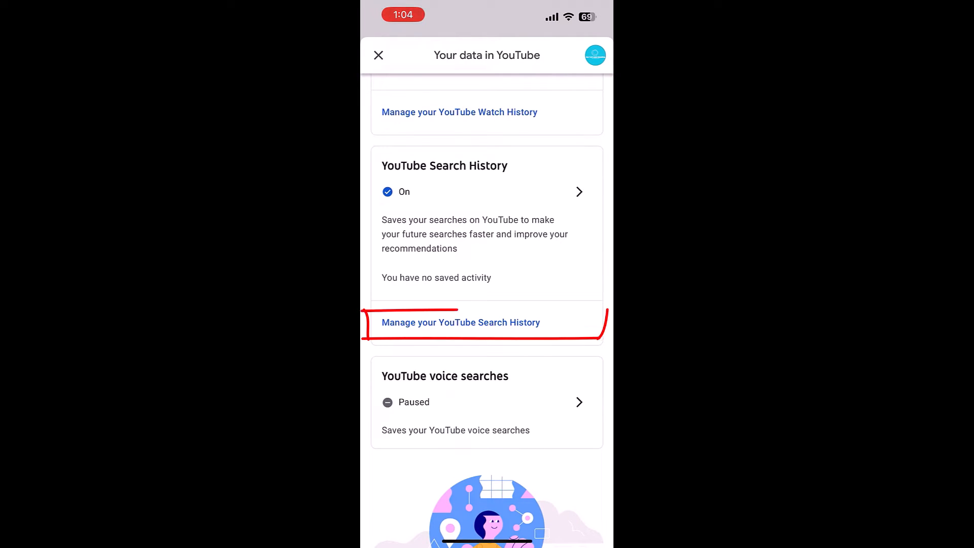
From Manage Search History, delete search activity for all time.
click(460, 321)
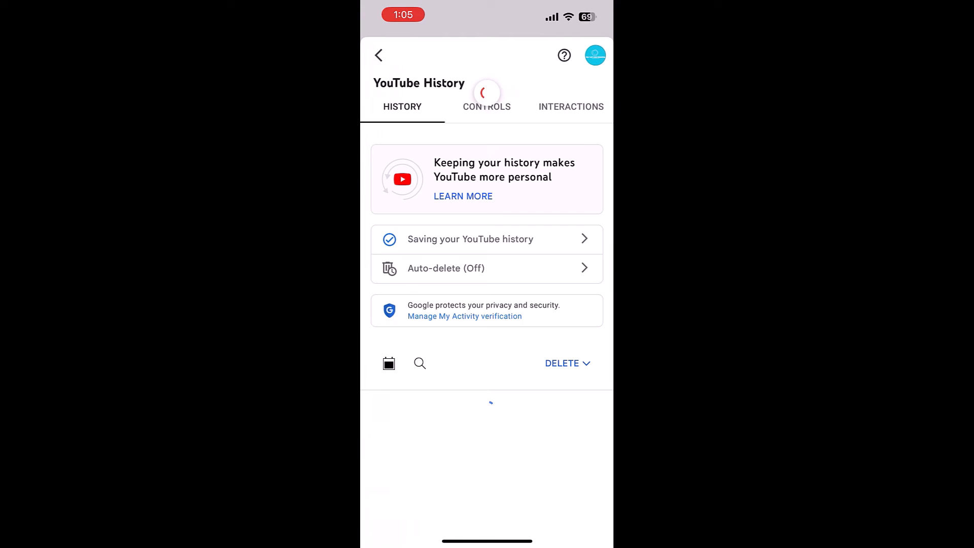
click(566, 363)
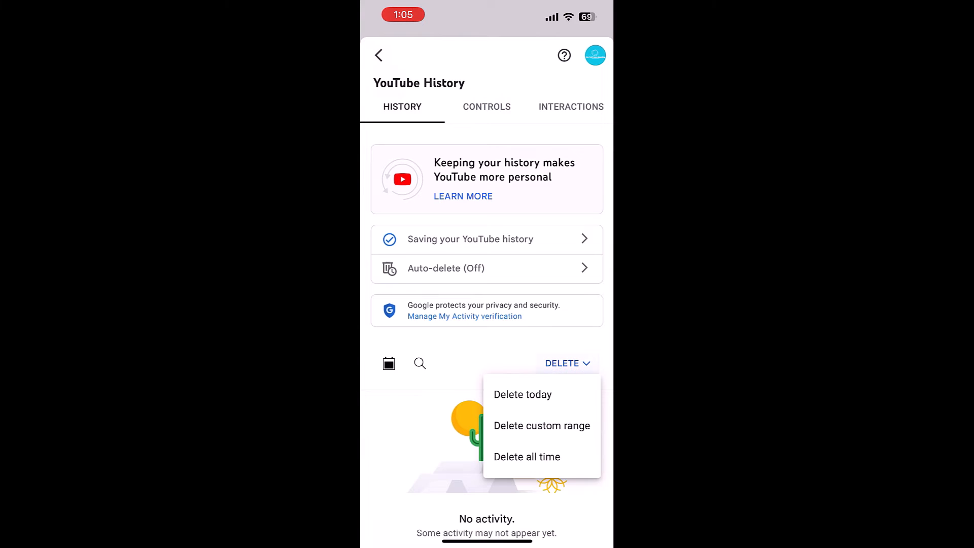
click(527, 456)
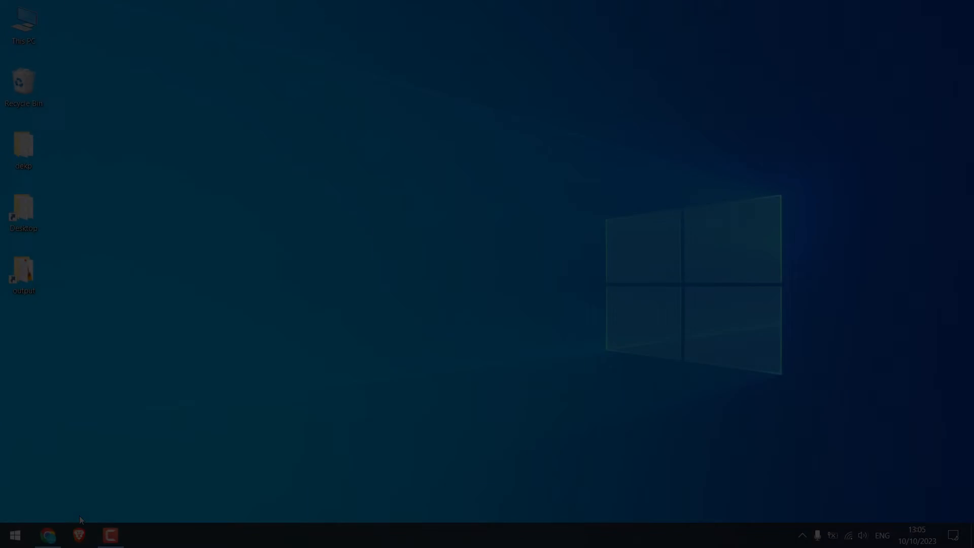
Switch to youtube.com in desktop Chrome and bring up the signed-in account menu.
click(48, 535)
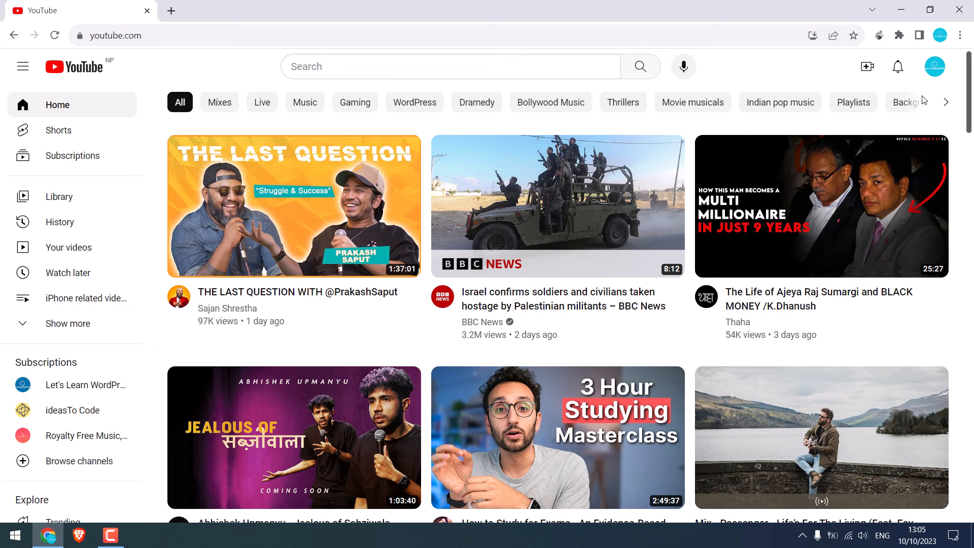
click(934, 67)
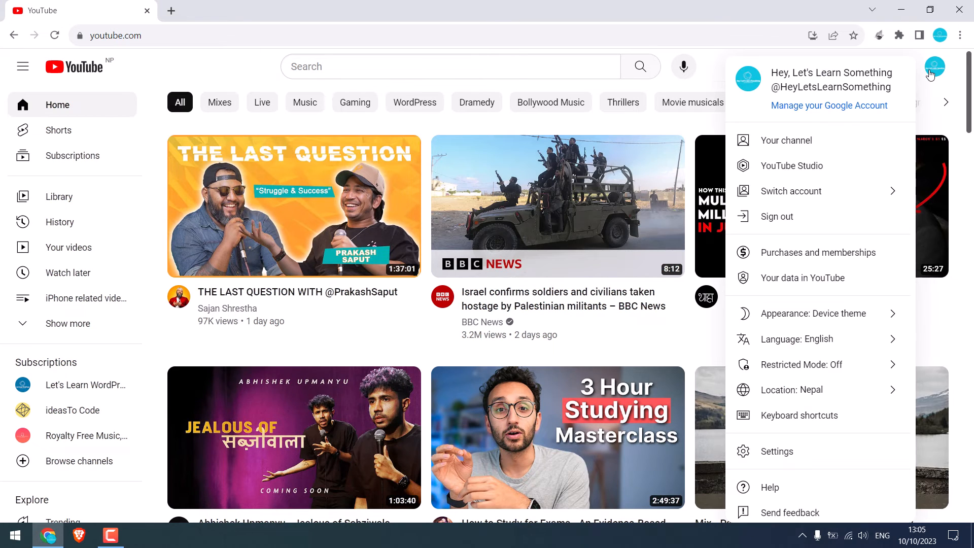
mouse_move(801, 278)
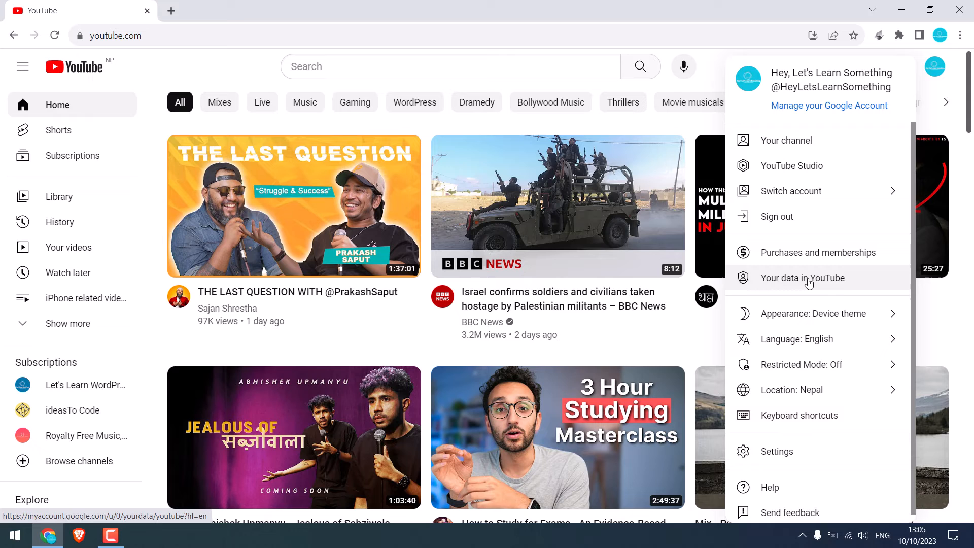
Go to 'Your data in YouTube' in the browser and locate the YouTube controls section.
click(802, 278)
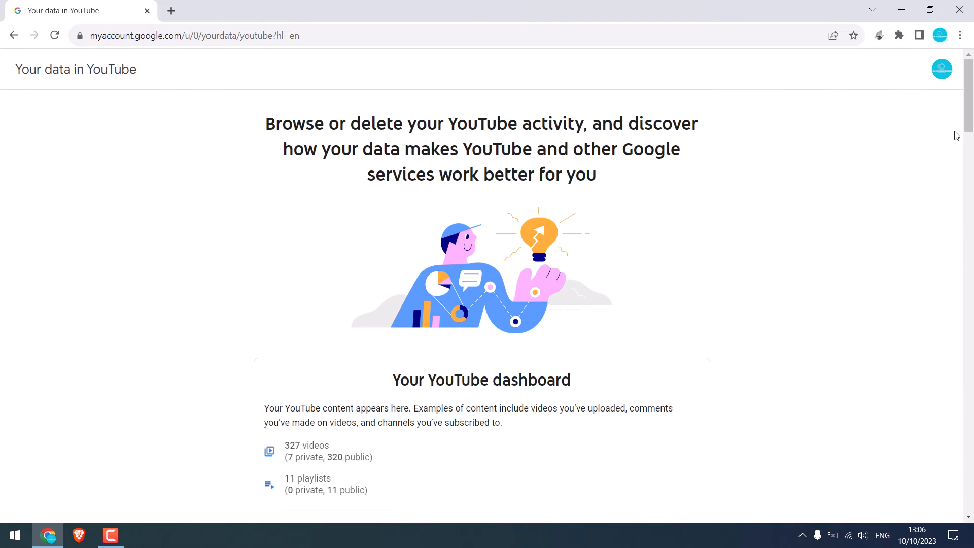
scroll(down, 3)
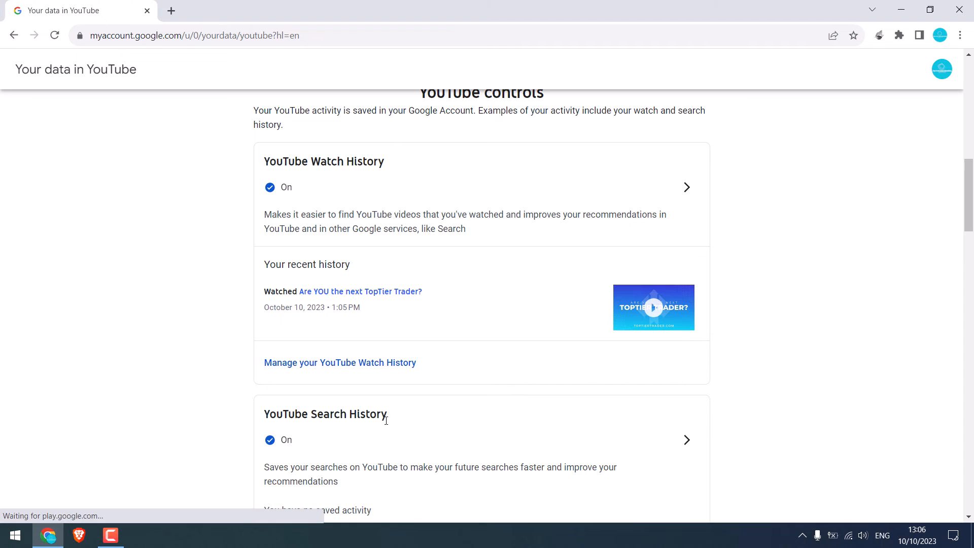
scroll(down, 3)
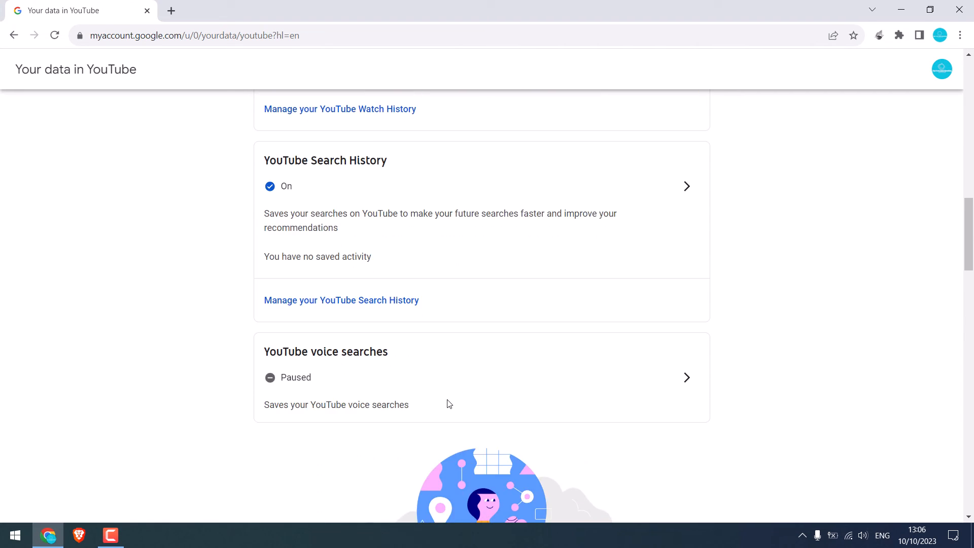
scroll(up, 3)
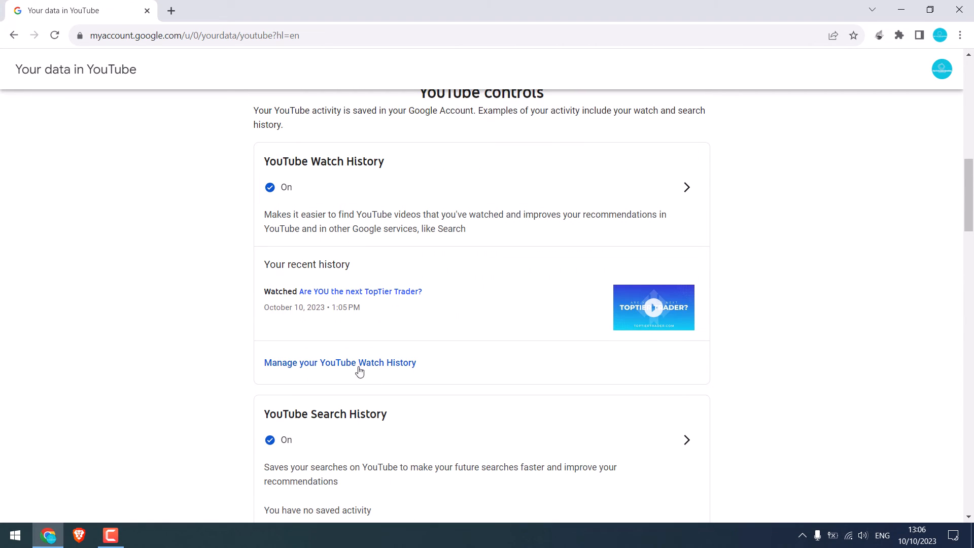
From Manage Watch History, delete activity for all time and acknowledge the completion message.
click(340, 362)
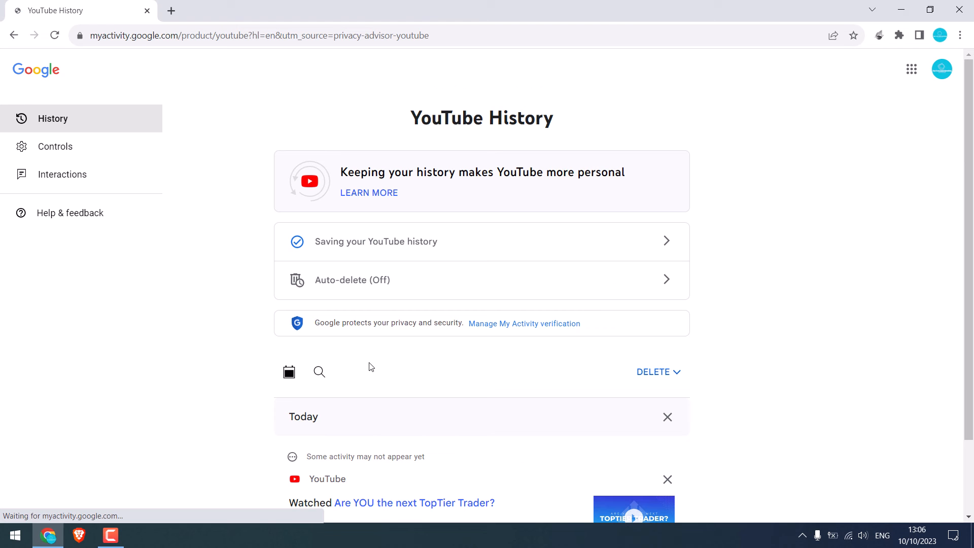
click(655, 372)
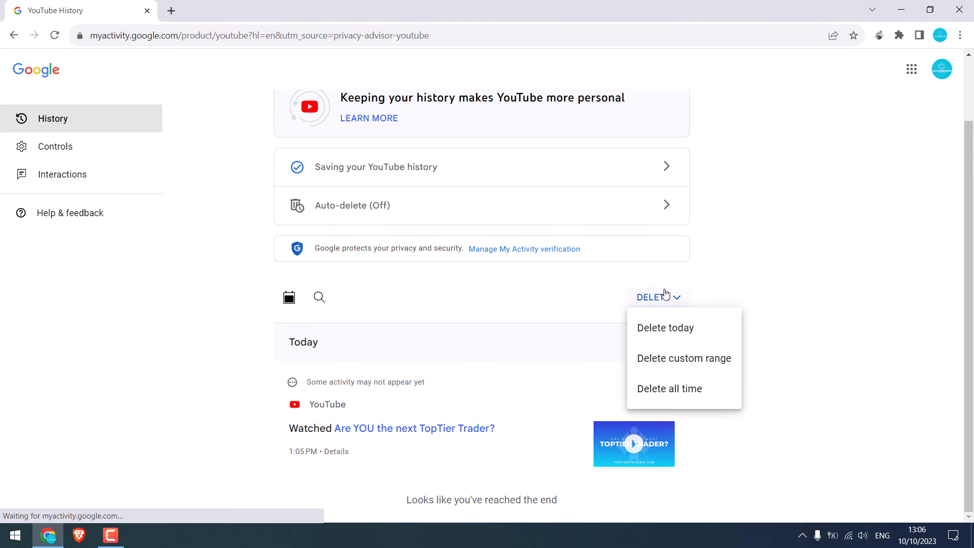
click(665, 327)
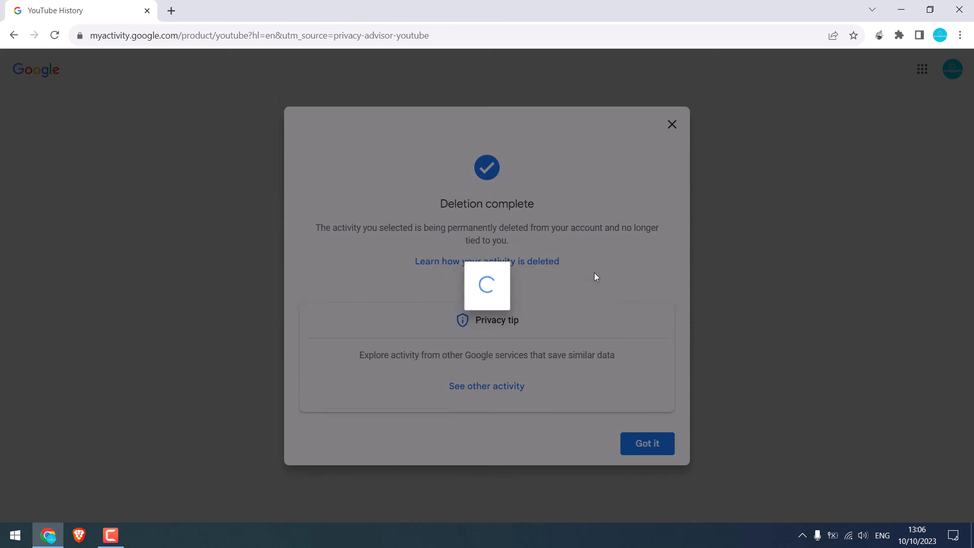
click(646, 444)
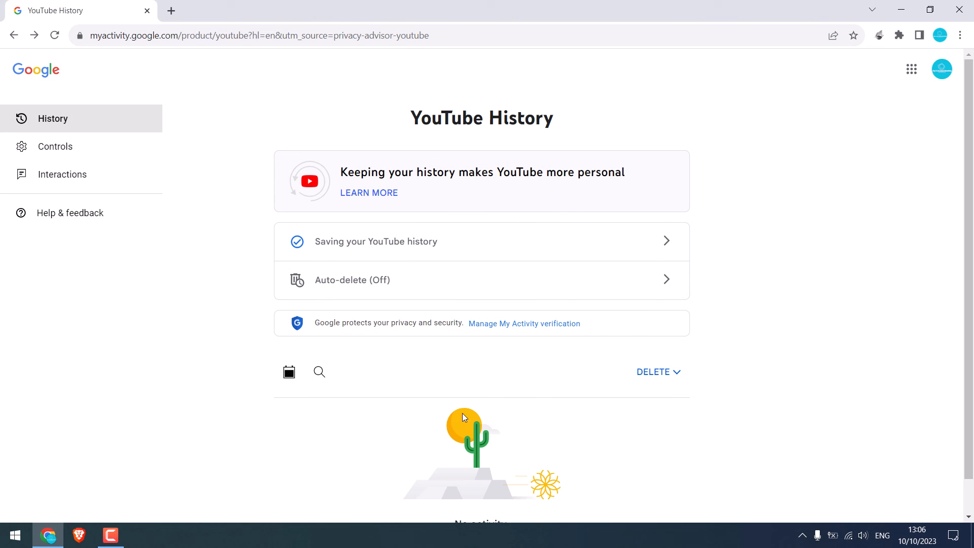